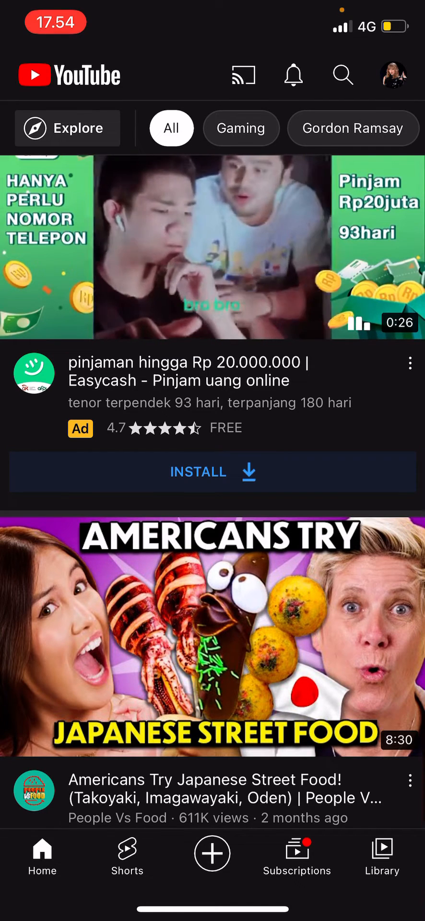
Switch from the home feed to the Library tab with history, downloads and playlists.
{"action": "left_click", "coordinate": [381, 858]}
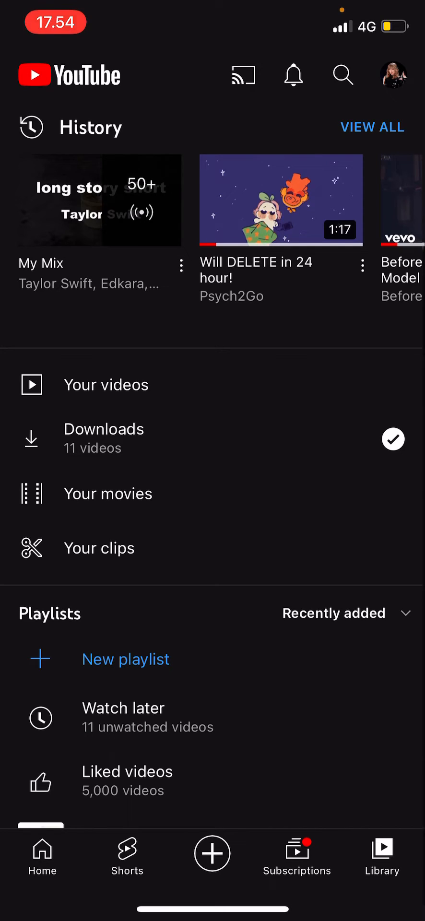
{"action": "scroll", "scroll_direction": "down", "scroll_amount": 3}
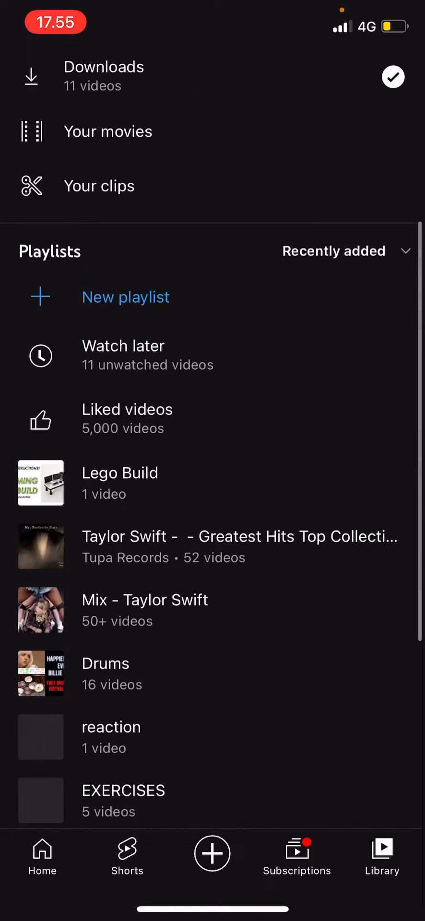
{"action": "scroll", "scroll_direction": "down", "scroll_amount": 3}
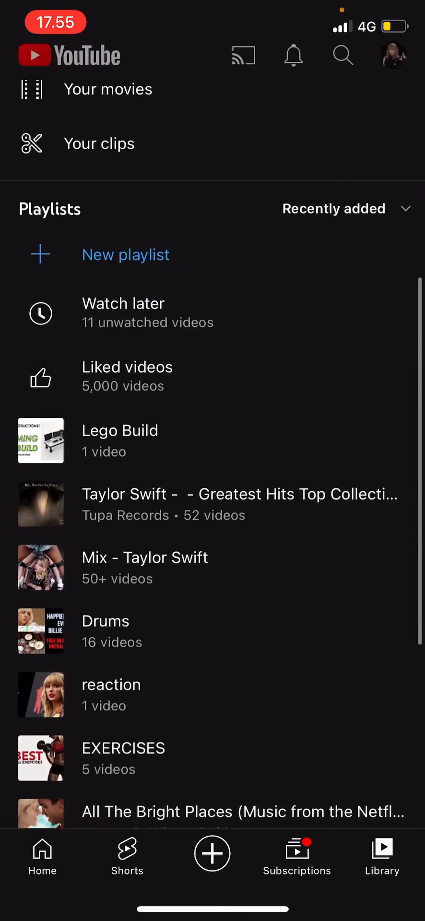
{"action": "scroll", "scroll_direction": "up", "scroll_amount": 3}
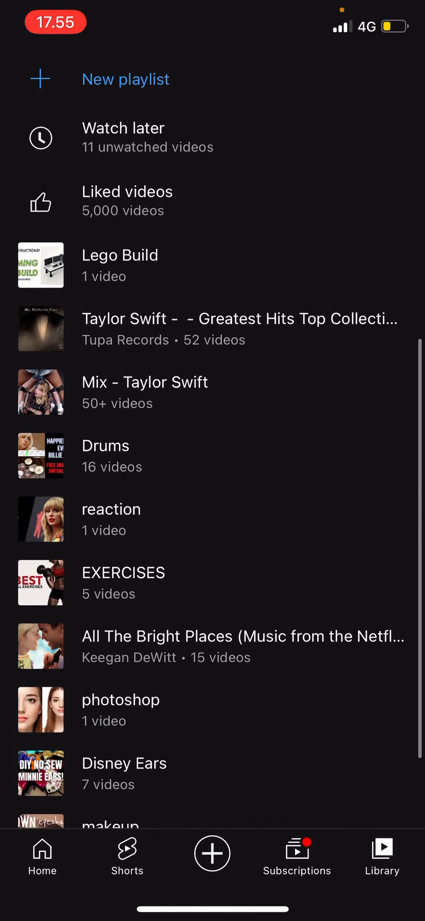
{"action": "scroll", "scroll_direction": "up", "scroll_amount": 3}
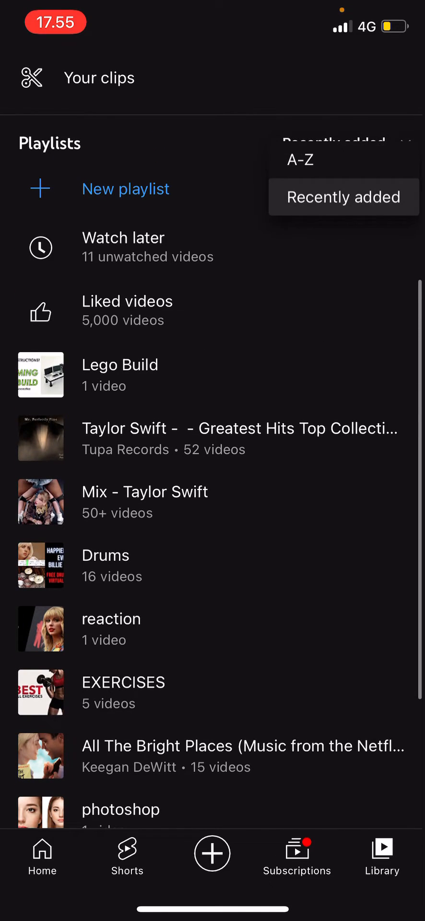
Change the playlists sort from 'Recently added' to A-Z.
{"action": "left_click", "coordinate": [301, 159]}
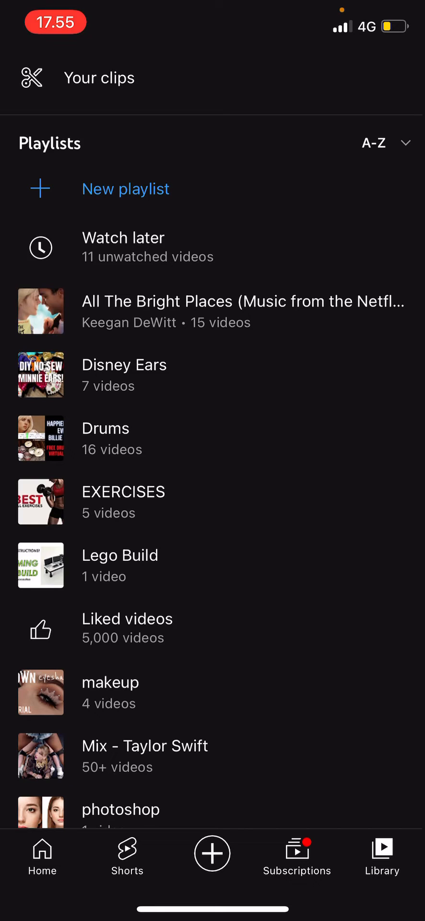